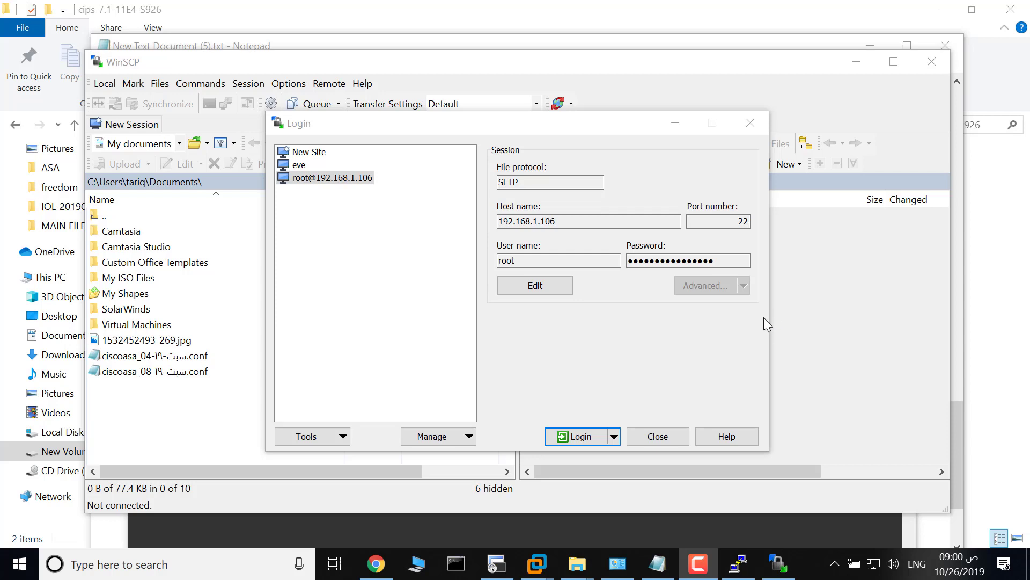
mouse_move(773, 323)
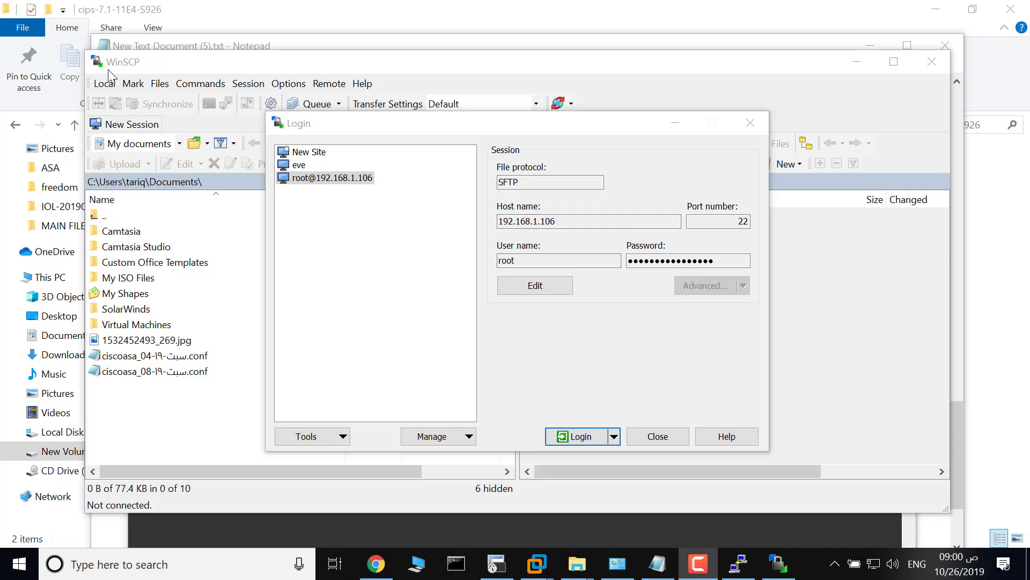
mouse_move(170, 70)
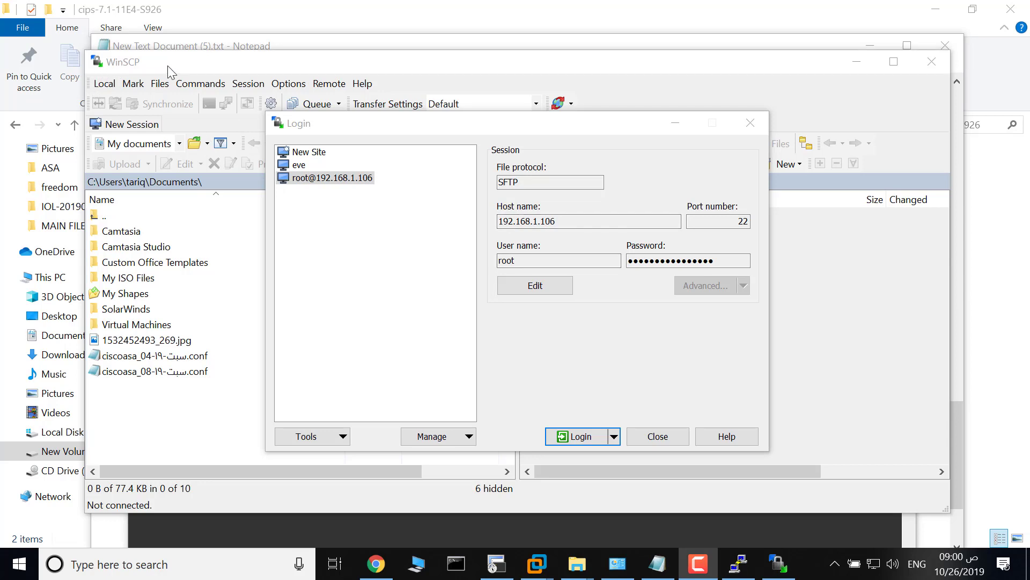
Log in to the saved root session at 192.168.1.106 and browse the remote panel to /opt/unetlab/addons/qemu
click(332, 177)
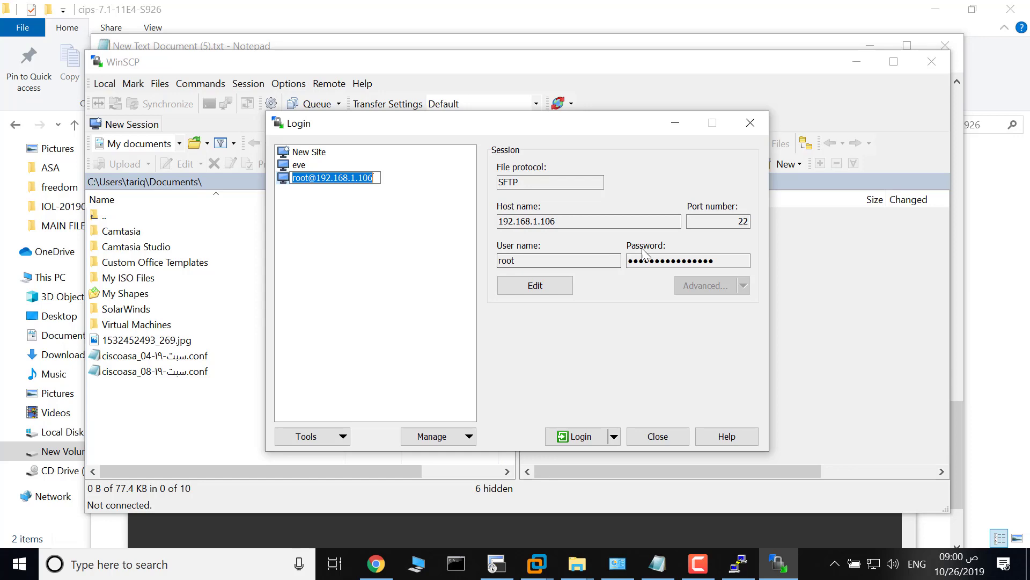
click(578, 436)
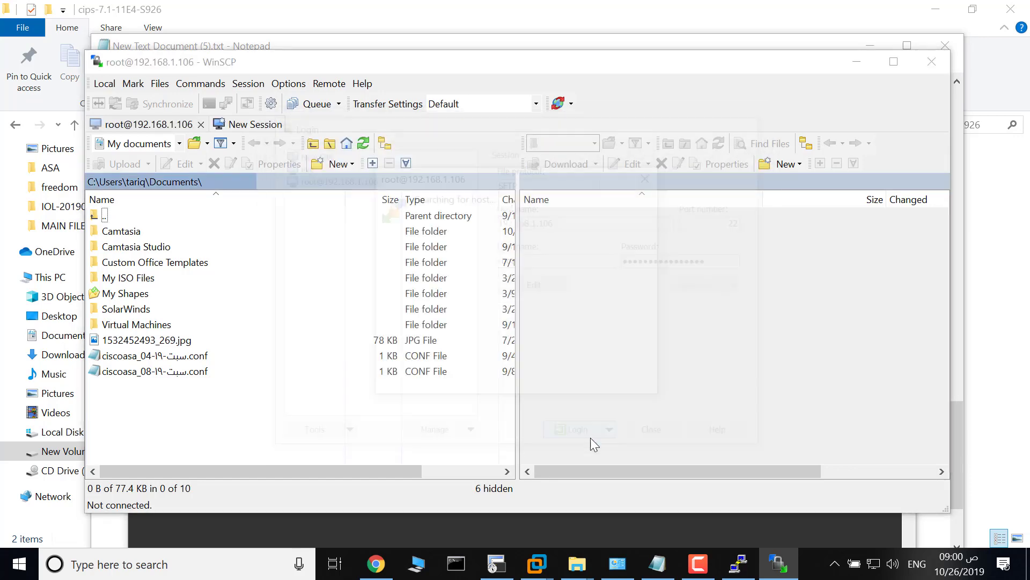
click(579, 429)
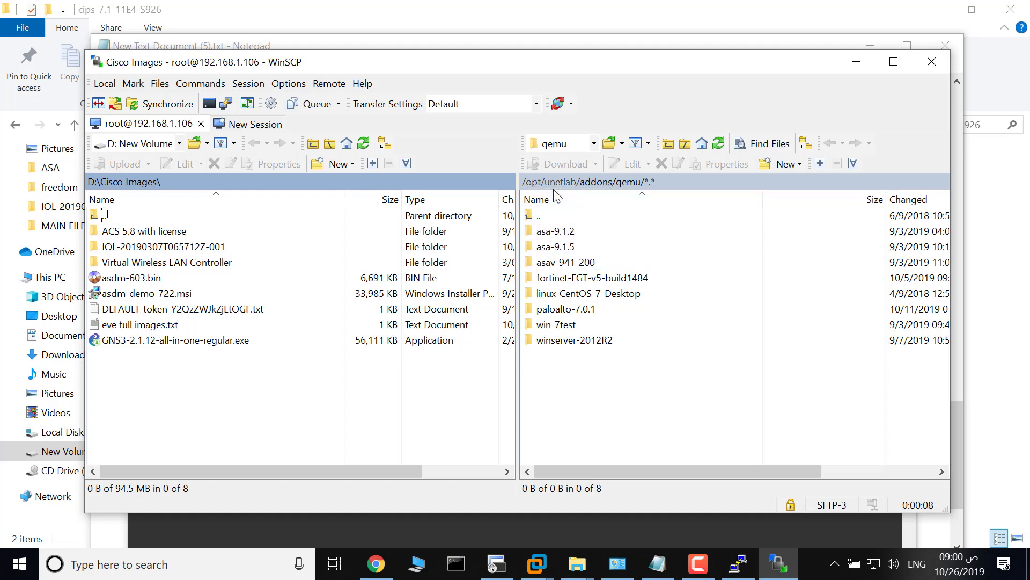
click(579, 247)
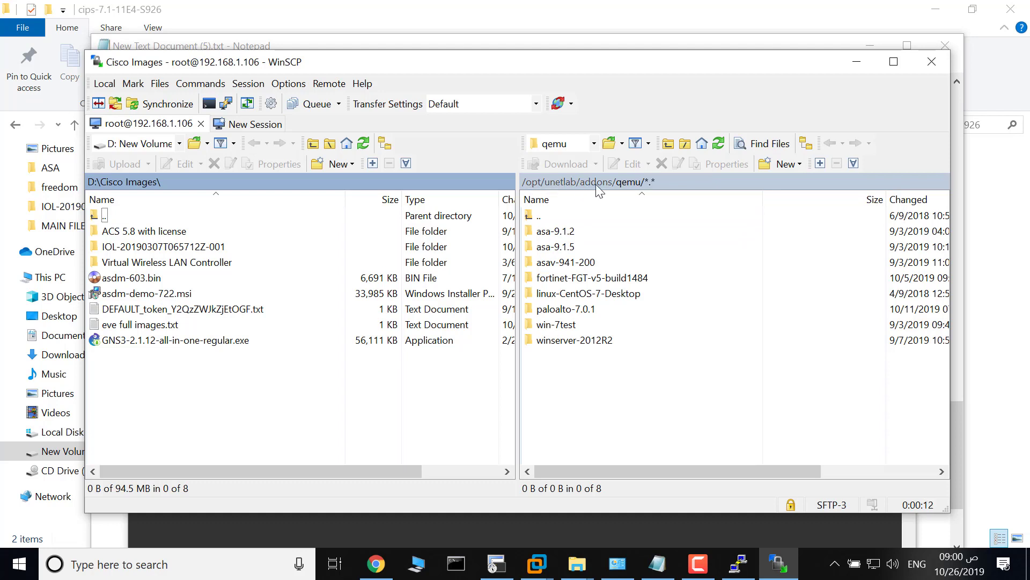
mouse_move(614, 192)
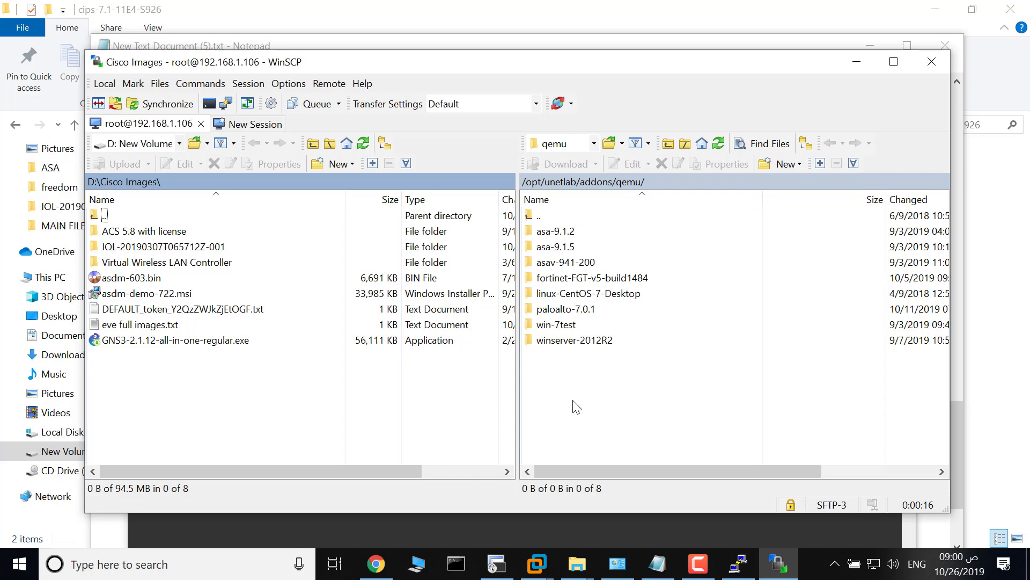
Create a new remote directory named cips-7.1 in /opt/unetlab/addons/qemu
right_click(576, 406)
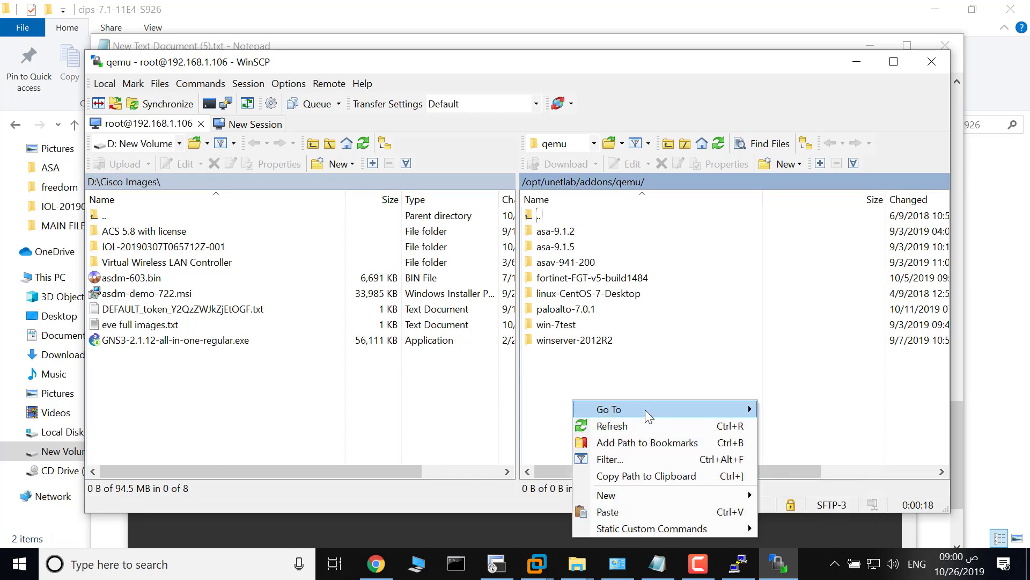
mouse_move(607, 495)
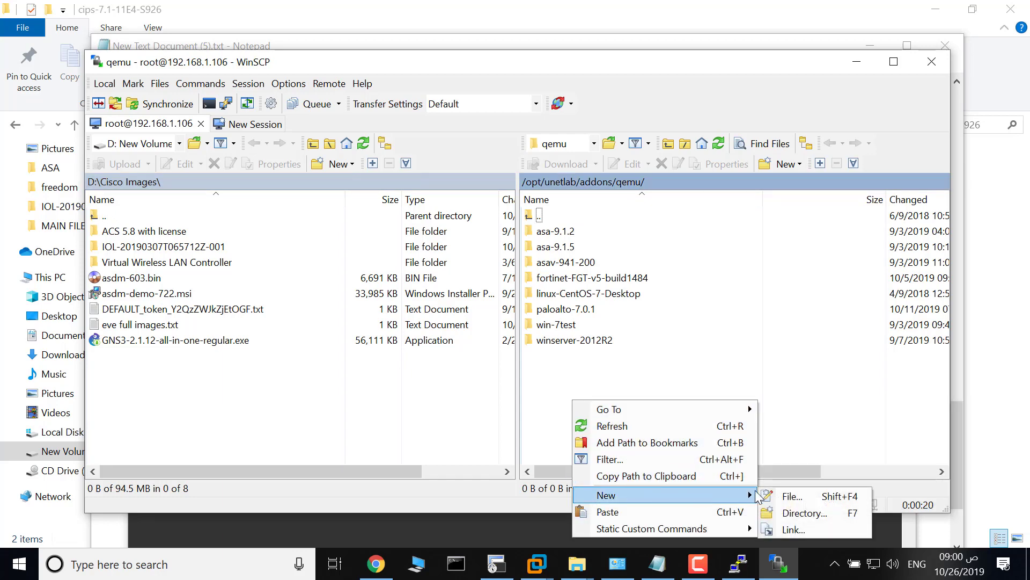
click(803, 513)
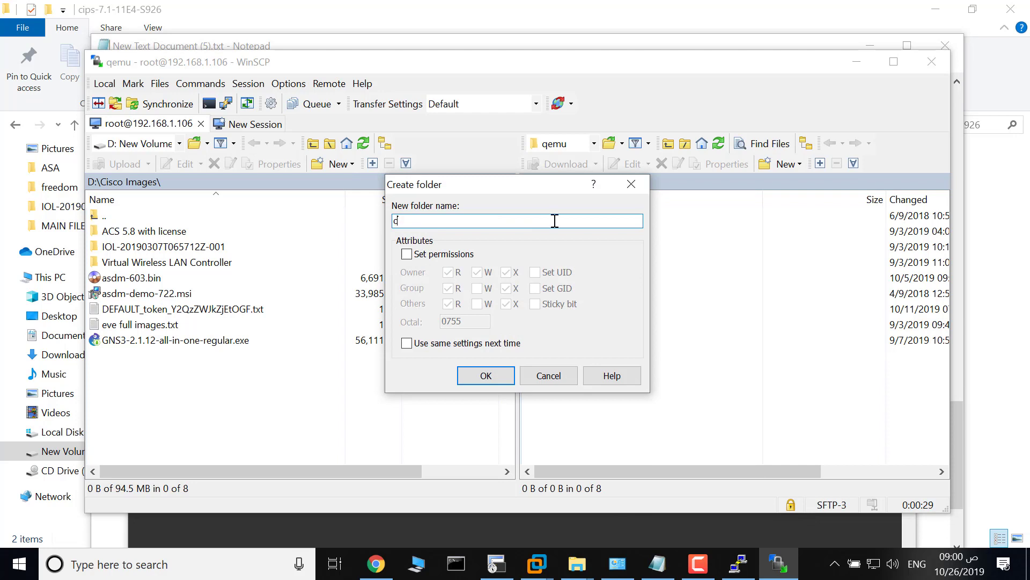
text(ips-)
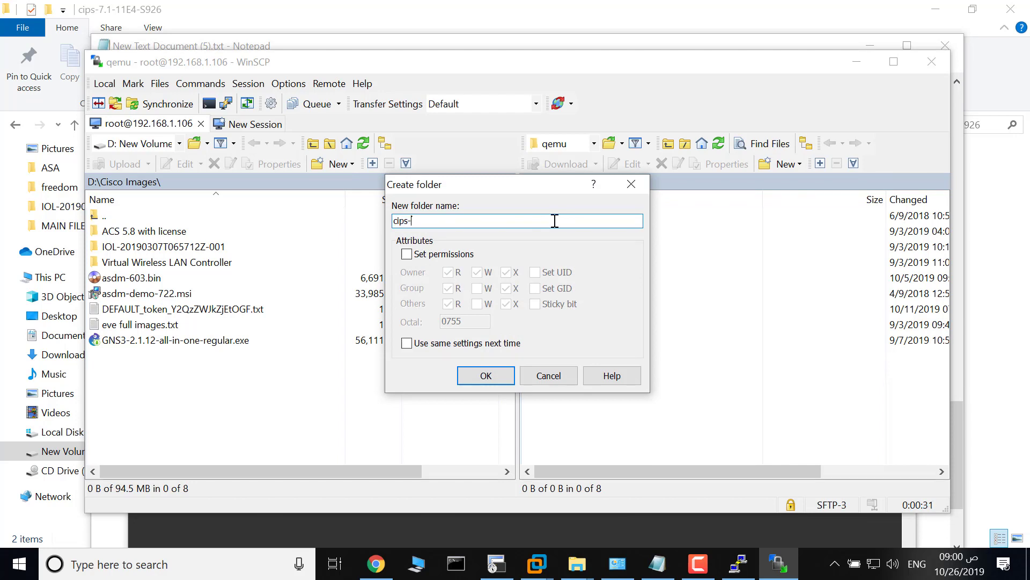
text(7.1)
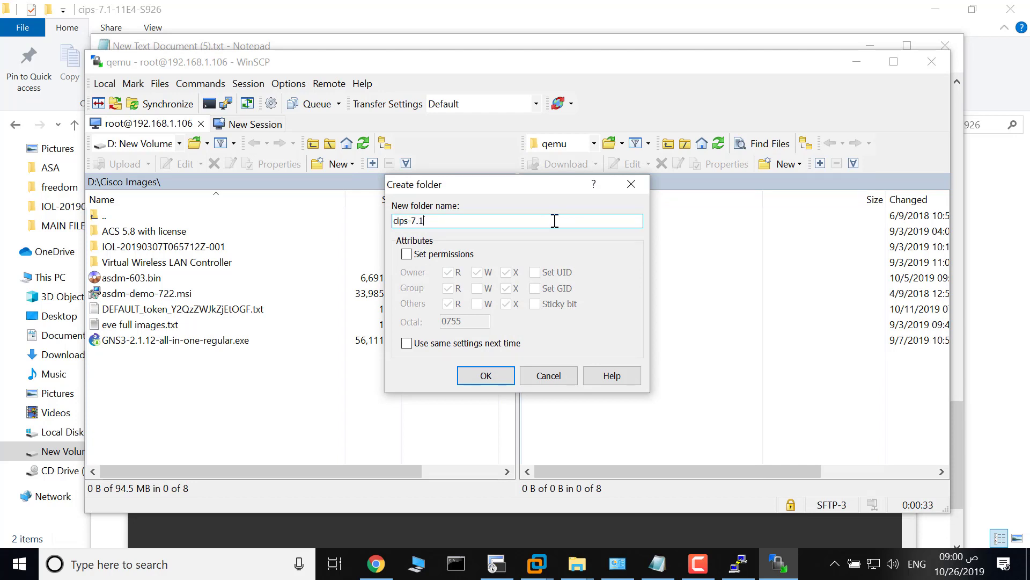
mouse_move(511, 210)
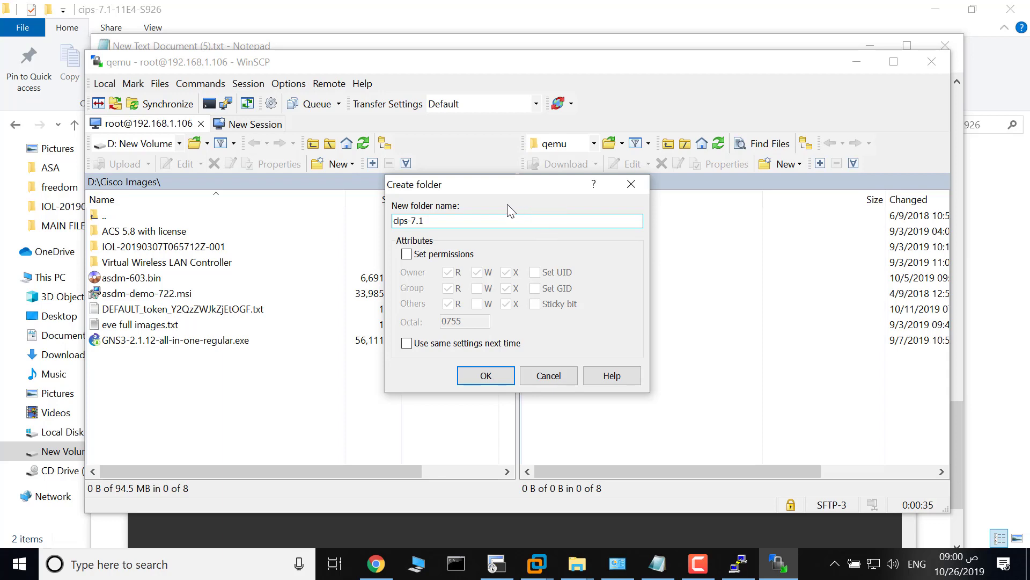
click(485, 376)
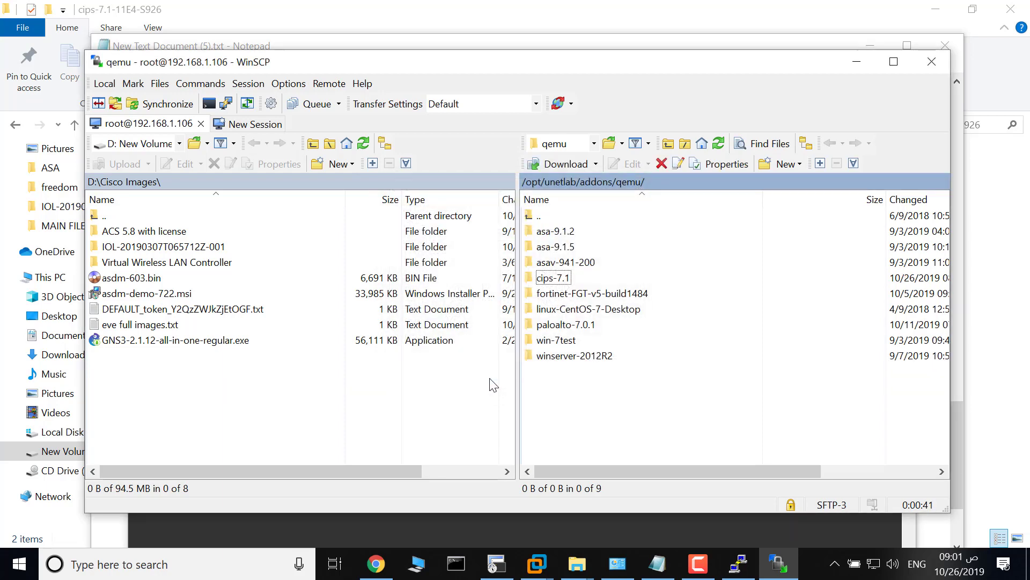
Open local cips-7.1-11E4-S926 and remote cips-7.1, then upload hda.qcow2 and hdb.qcow2 into it
click(553, 277)
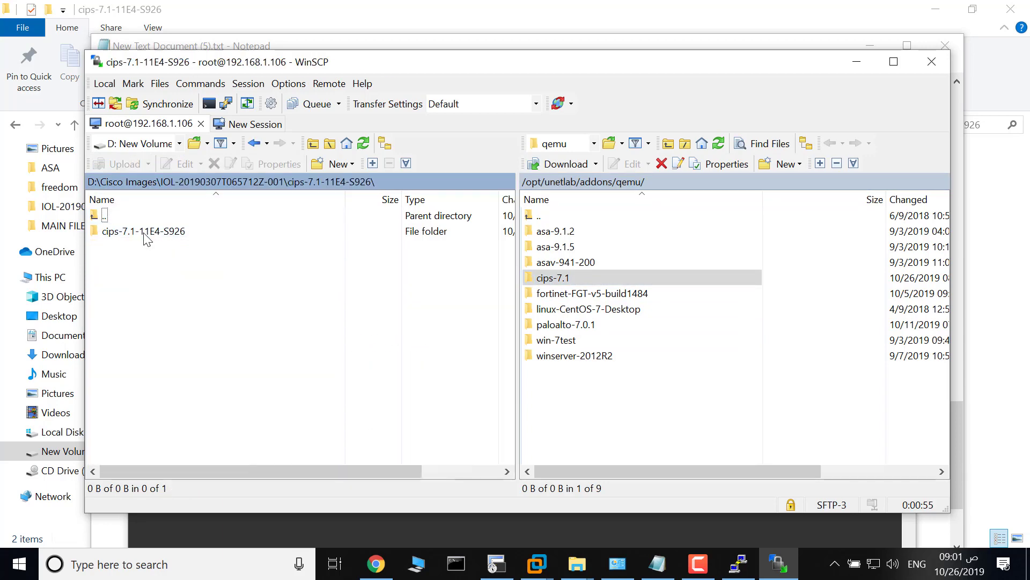
double_click(142, 231)
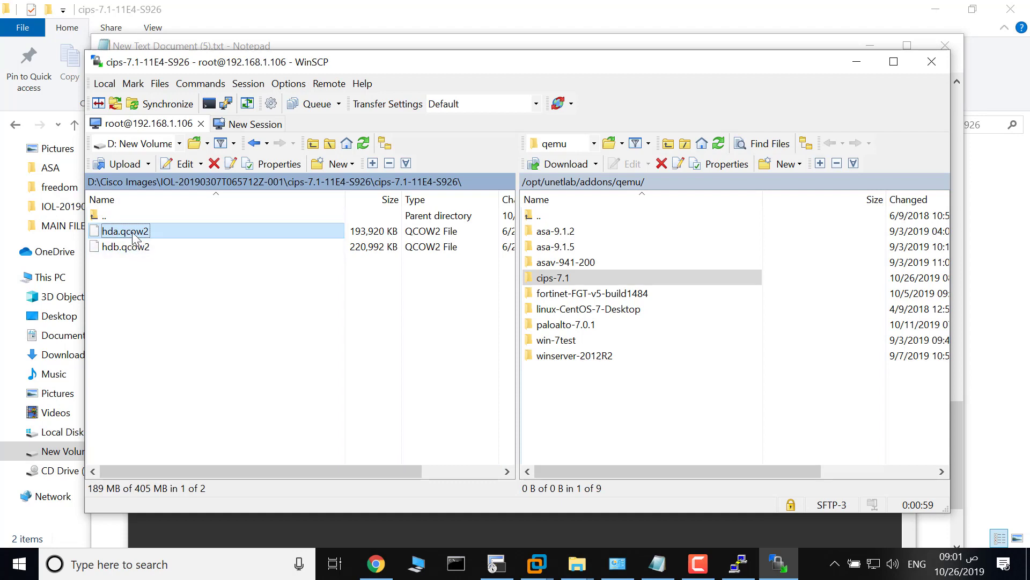
click(573, 277)
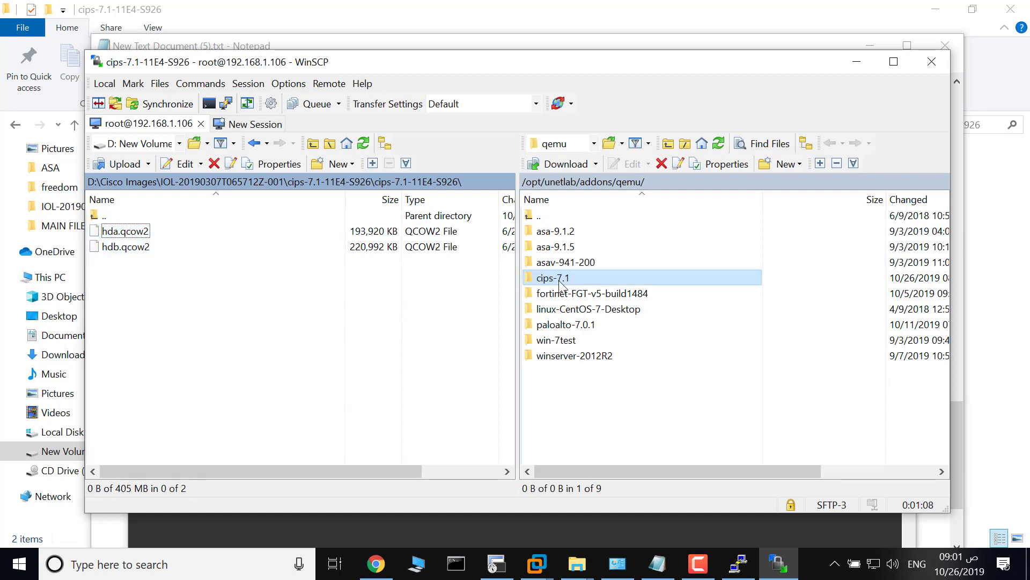
double_click(554, 277)
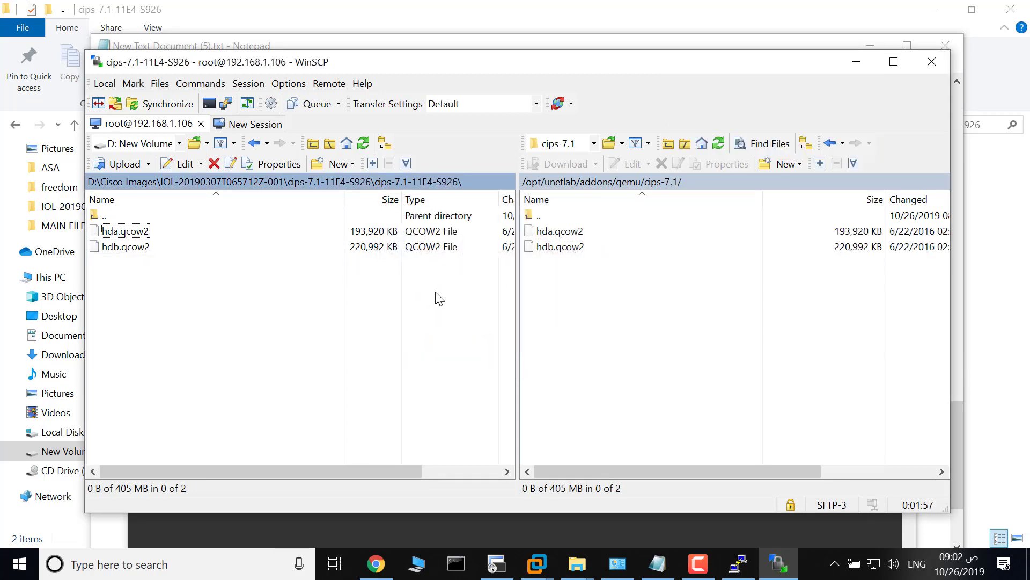
mouse_move(430, 447)
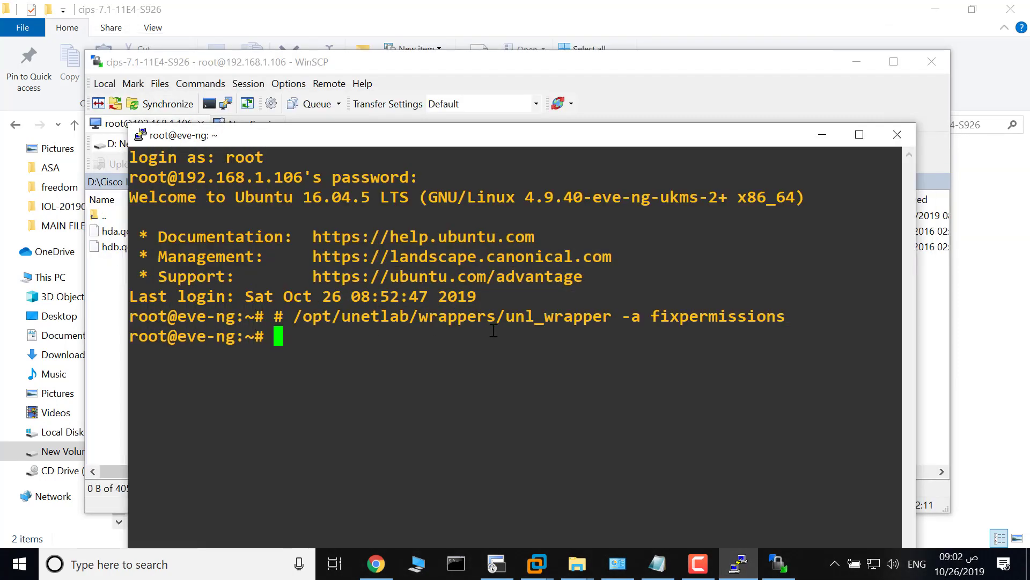
mouse_move(460, 326)
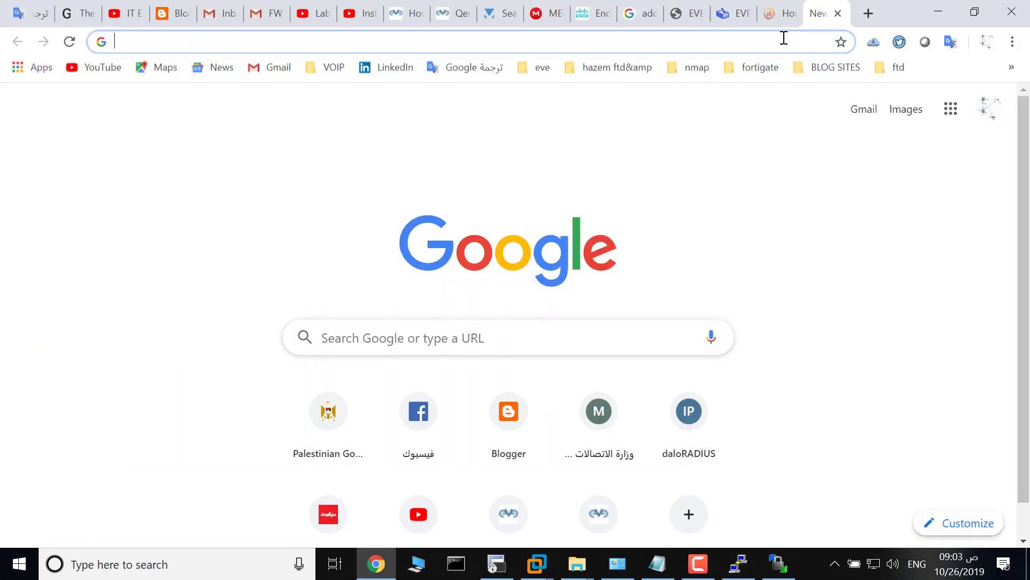
Load the EVE-NG web interface at 192.168.1.106 in the browser
text(192.168.1.106)
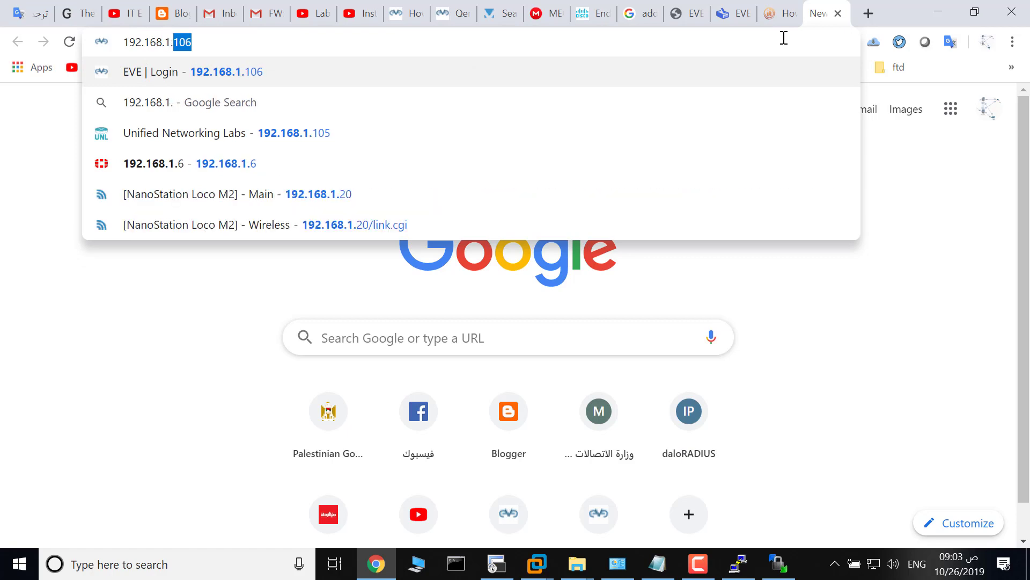
key(Enter)
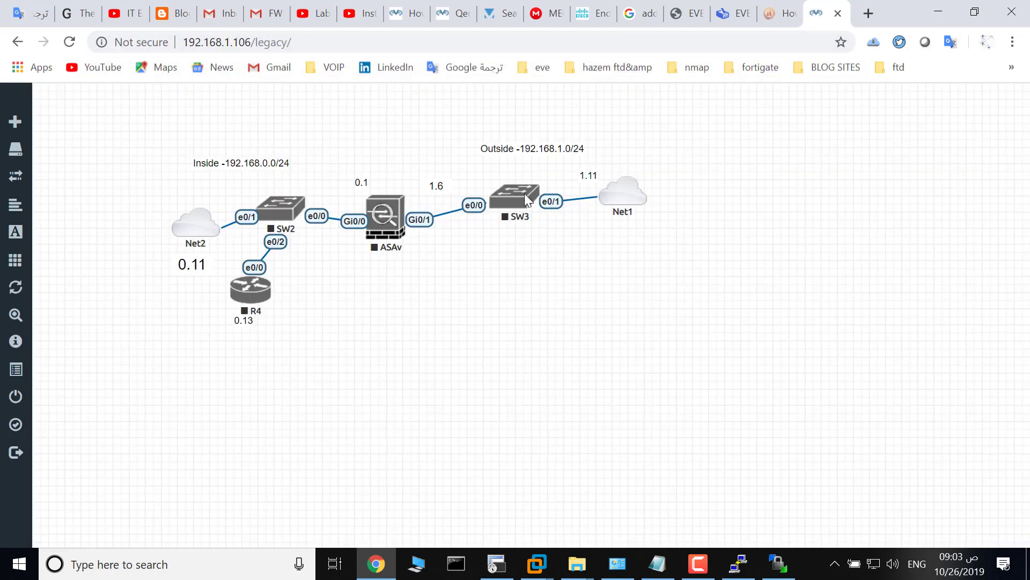
Add a new node to the lab from the Cisco IPS template
click(14, 122)
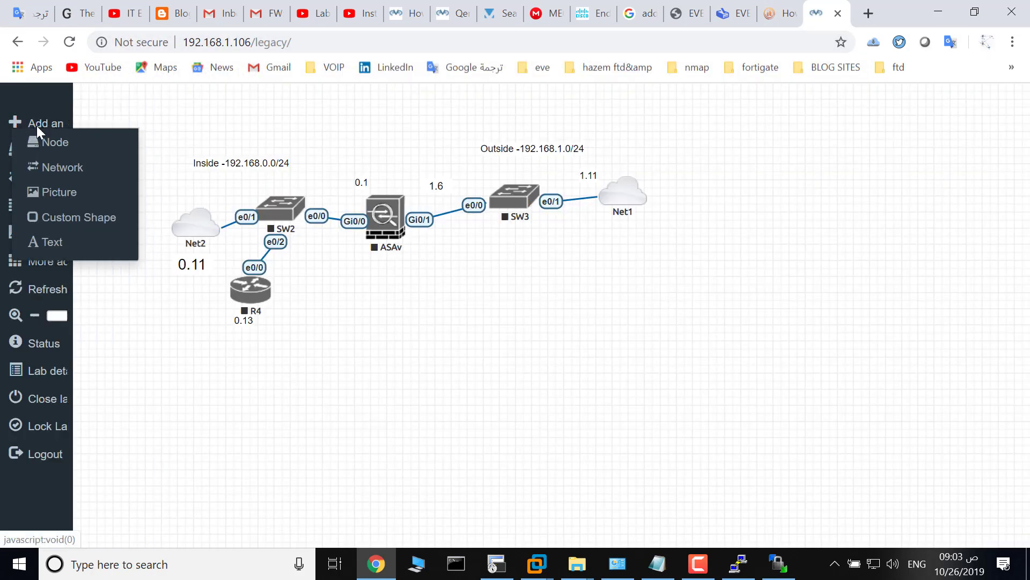
click(53, 142)
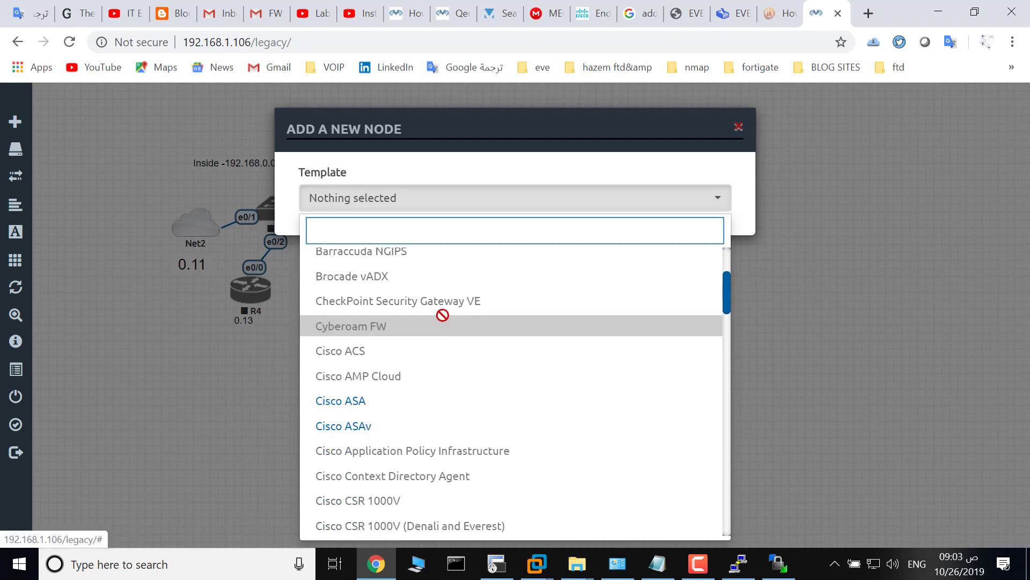
scroll(down, 3)
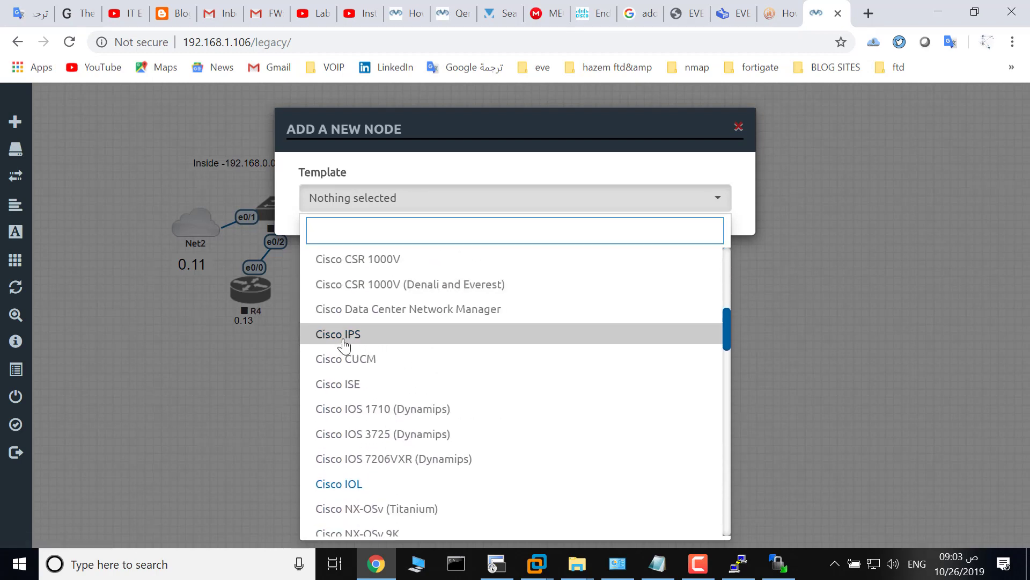
click(337, 334)
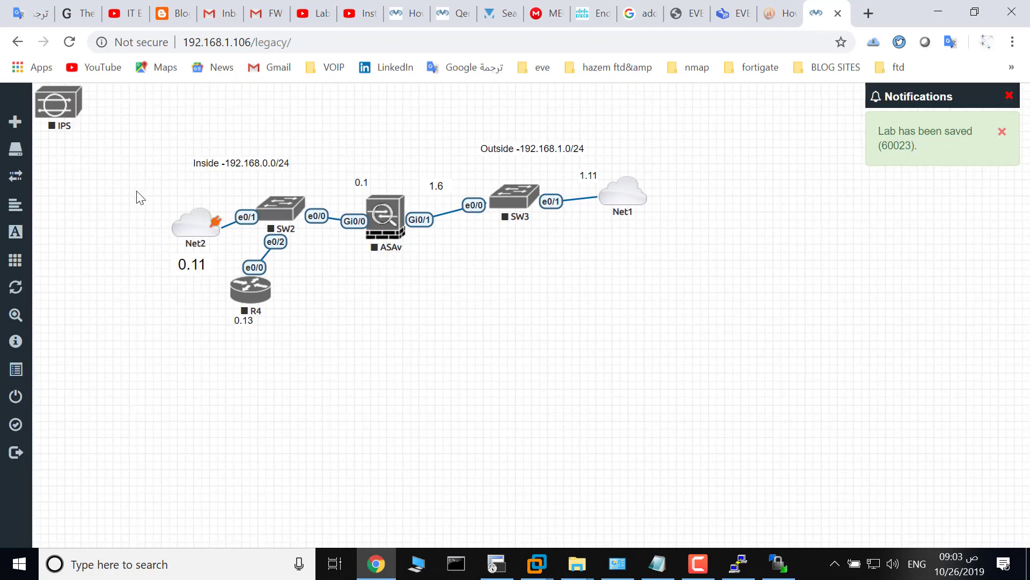
Move the IPS node below SW3 on the canvas and start it from its menu
drag(58, 105, 529, 322)
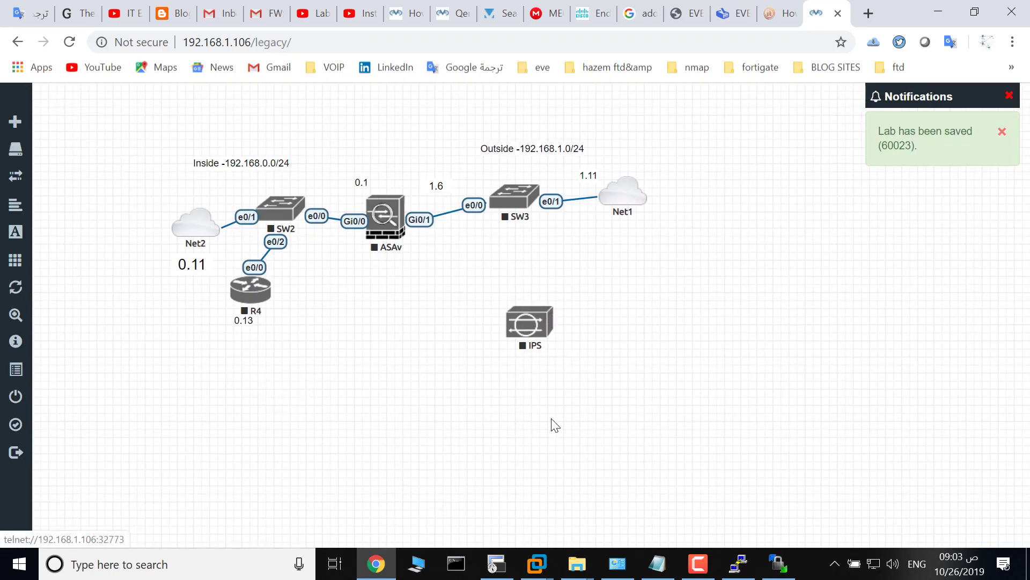
right_click(529, 322)
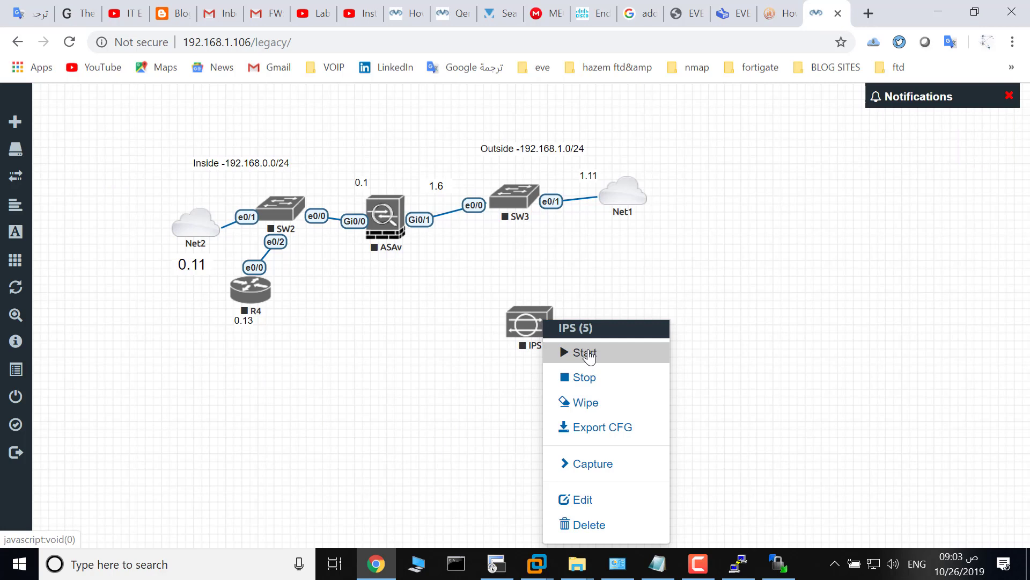
click(581, 352)
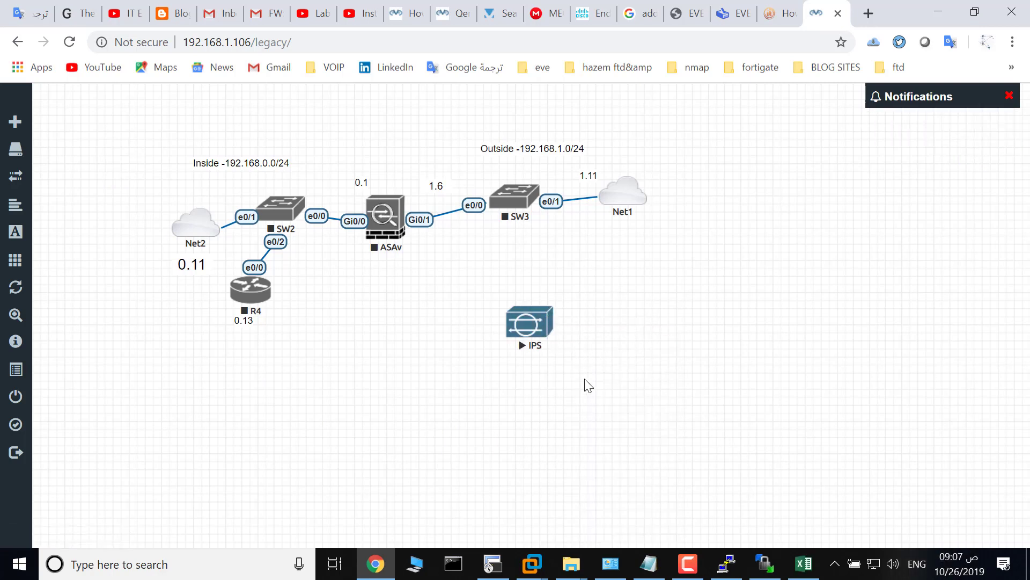
mouse_move(595, 377)
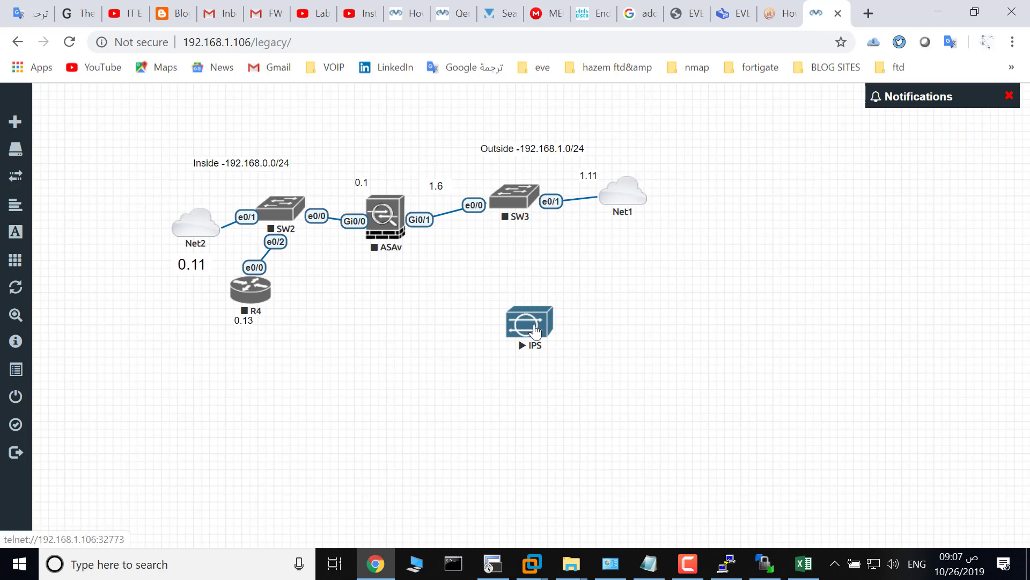
Open the running IPS node's console and enter username cisco at the login prompt
double_click(529, 326)
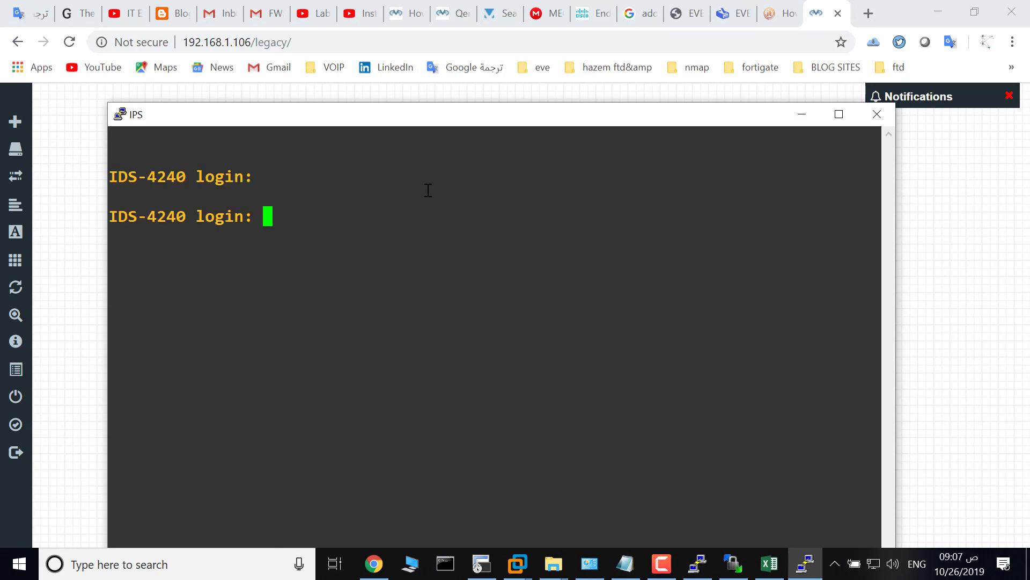
text(cisco)
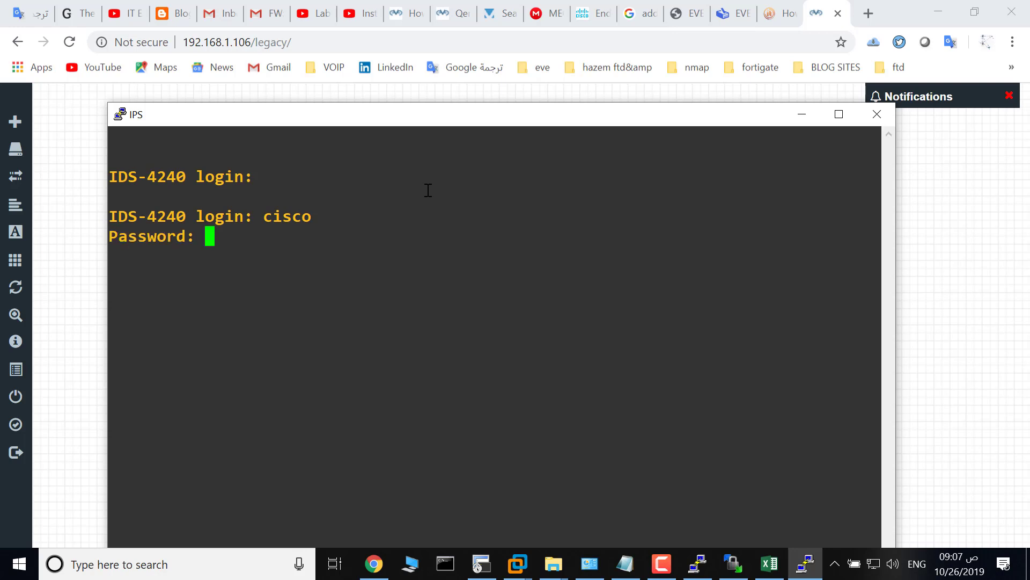